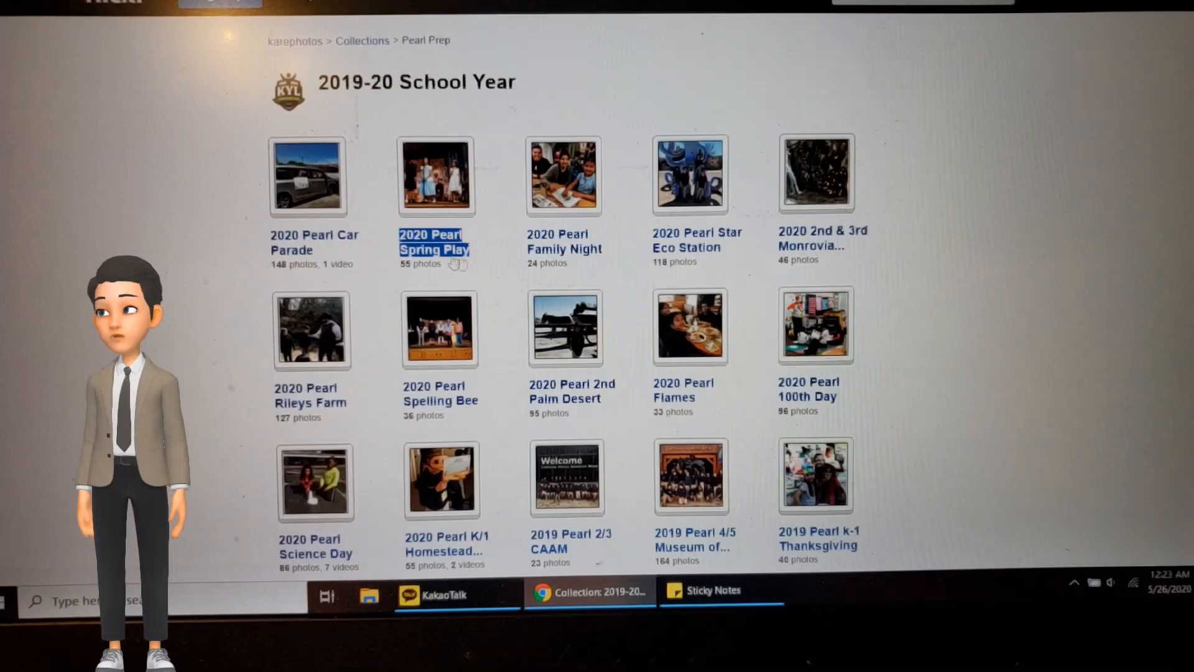
# Step: Page through the memory book to 'A Bit About Me' and then the 'Pandemic of 2020' slide
pyautogui.scroll(-3)
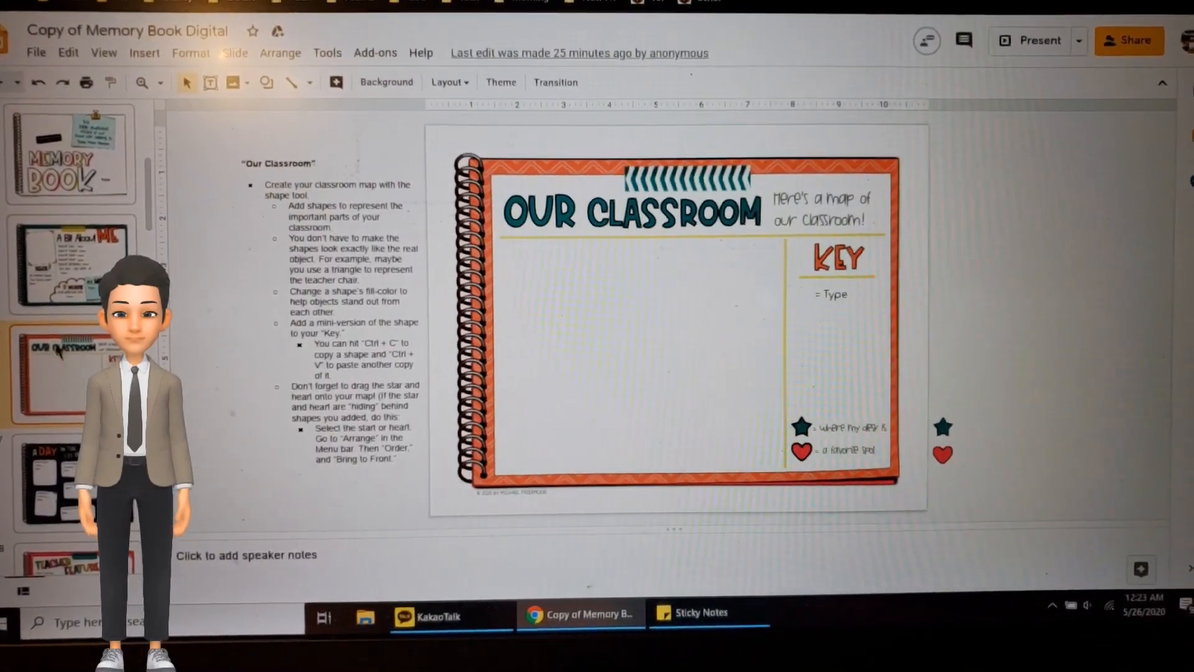
pyautogui.click(69, 263)
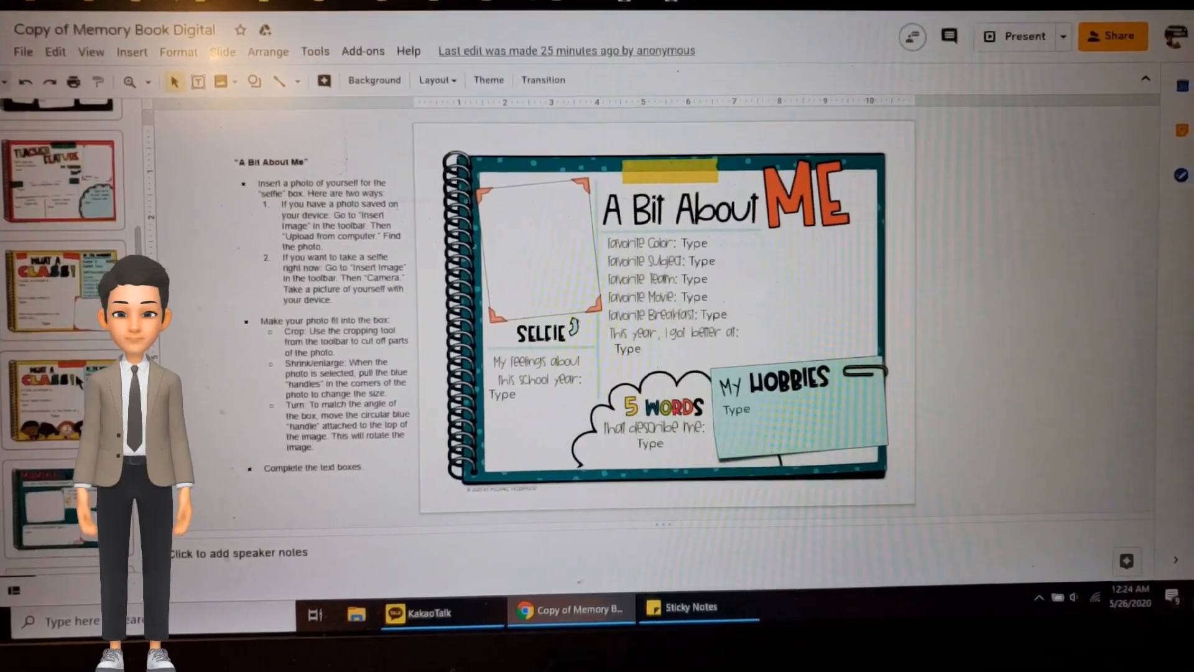
pyautogui.click(63, 290)
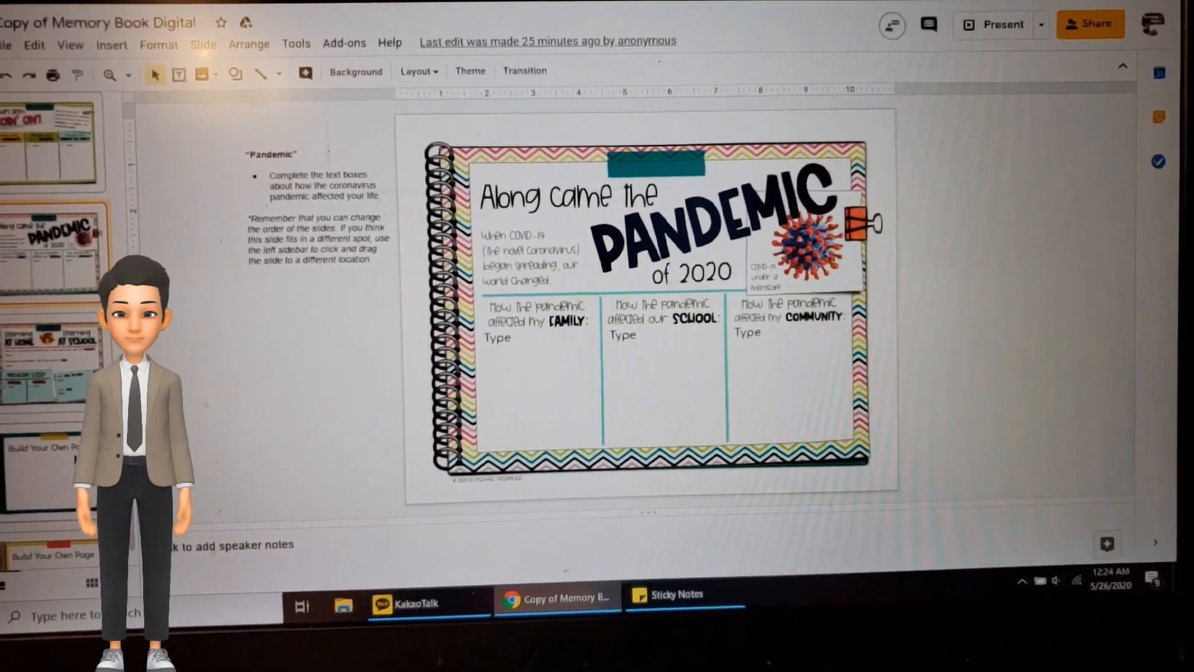
pyautogui.click(54, 403)
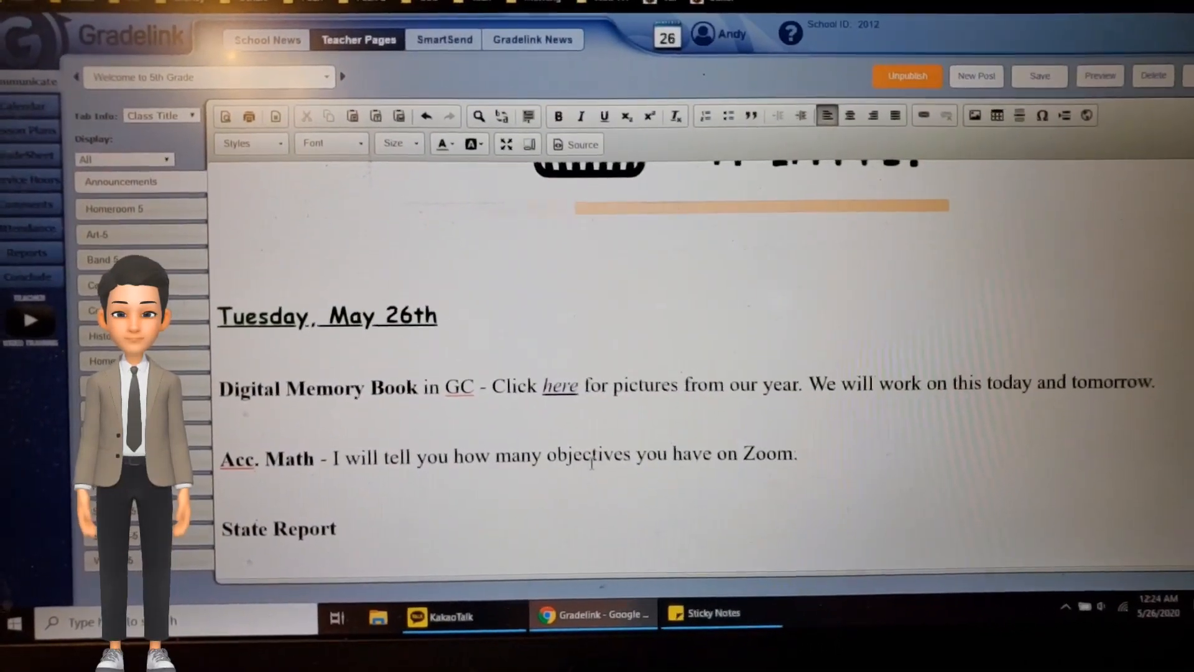
pyautogui.write('I')
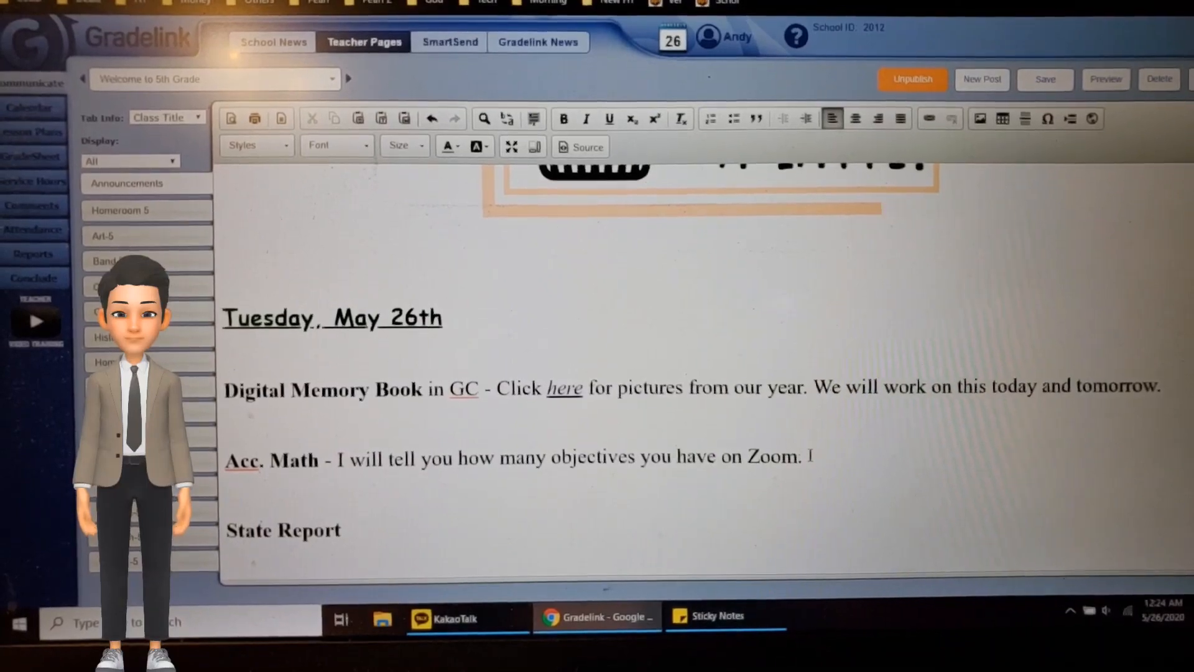